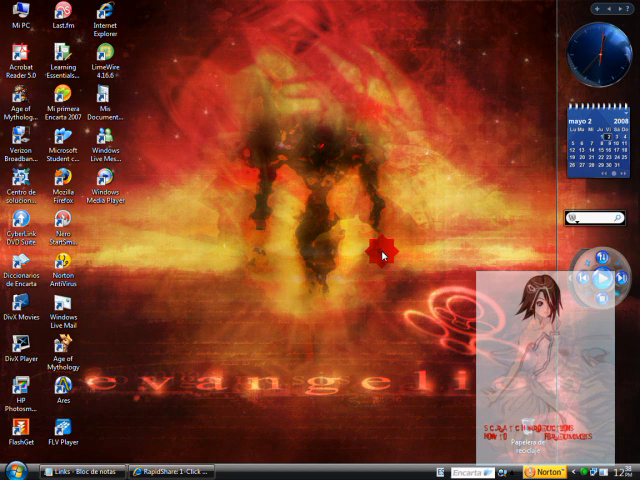
Open the Network Connections folder from the Start menu's Connect to entry
{"action": "left_click", "coordinate": [15, 470]}
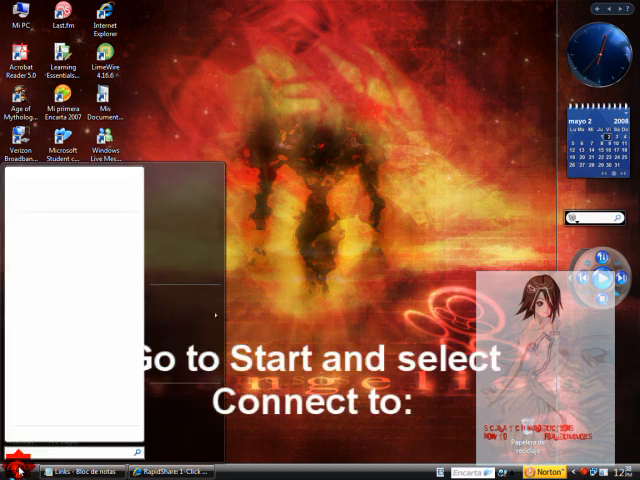
{"action": "left_click", "coordinate": [18, 471]}
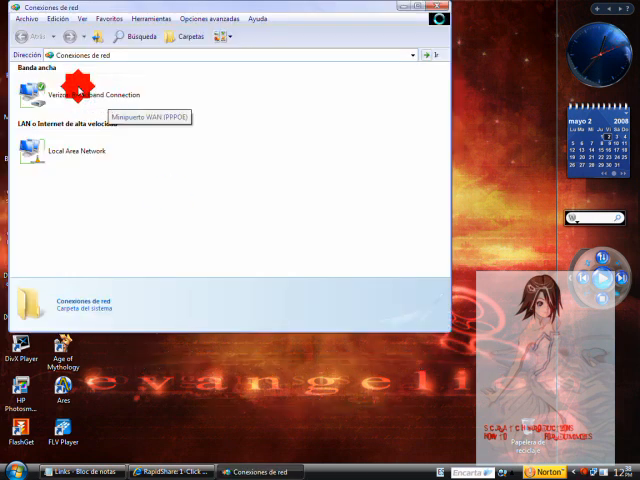
{"action": "mouse_move", "coordinate": [88, 158]}
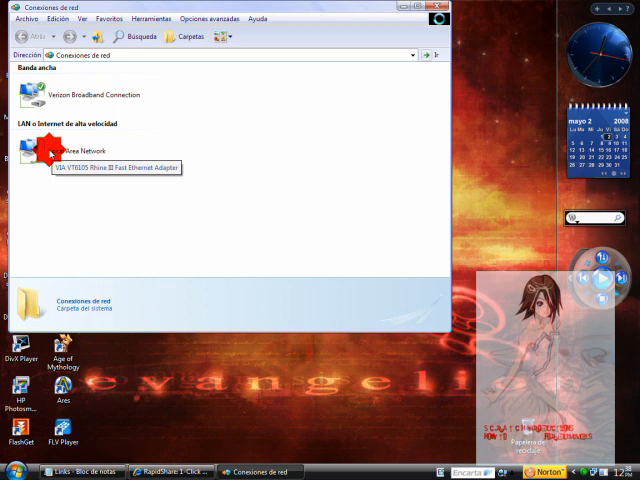
Keep Local Area Network TCP/IP on automatic IP and DNS, then close Network Connections
{"action": "right_click", "coordinate": [40, 150]}
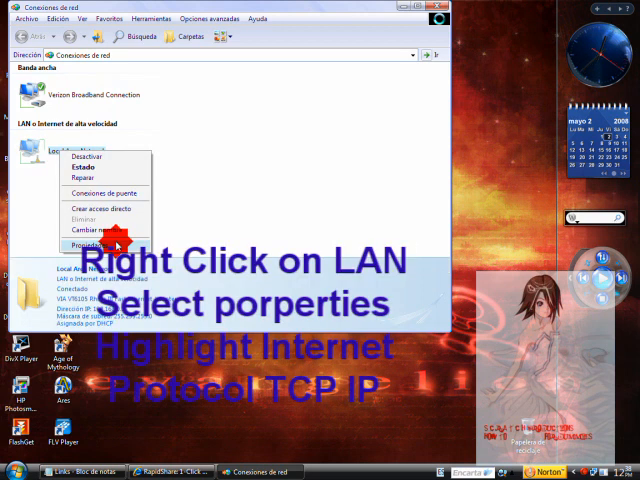
{"action": "left_click", "coordinate": [88, 241]}
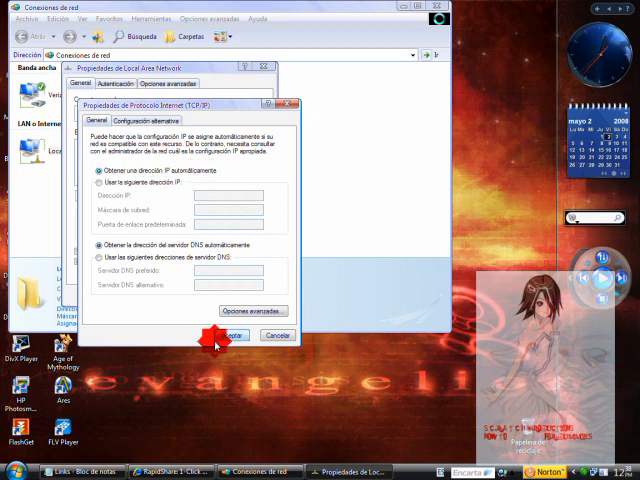
{"action": "left_click", "coordinate": [230, 335]}
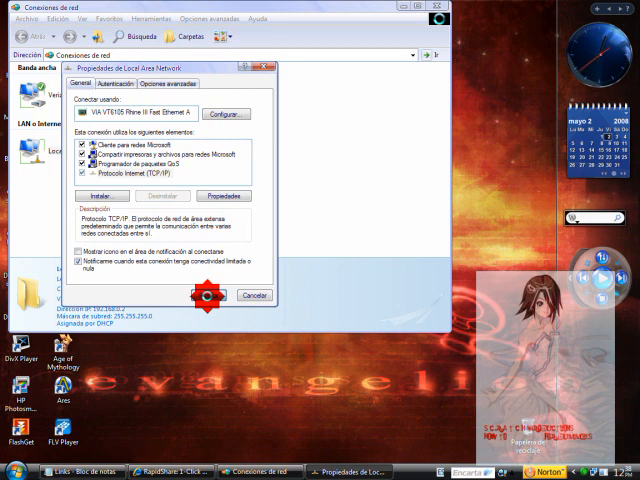
{"action": "left_click", "coordinate": [207, 295]}
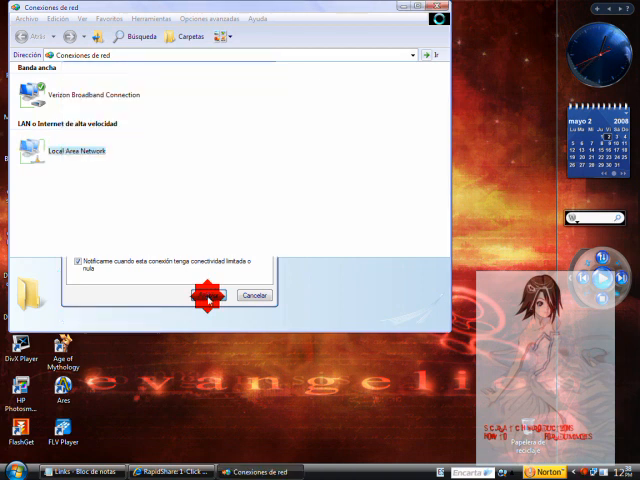
{"action": "left_click", "coordinate": [205, 295]}
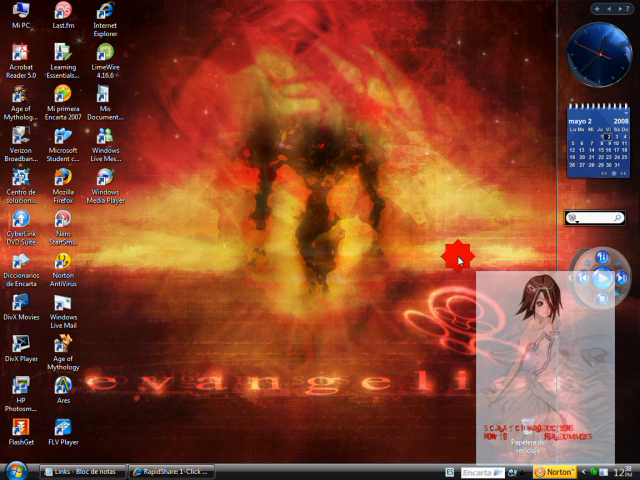
Launch a Command Prompt through the Start menu's Run dialog with CMD
{"action": "left_click", "coordinate": [12, 472]}
{"action": "type", "text": "CMD"}
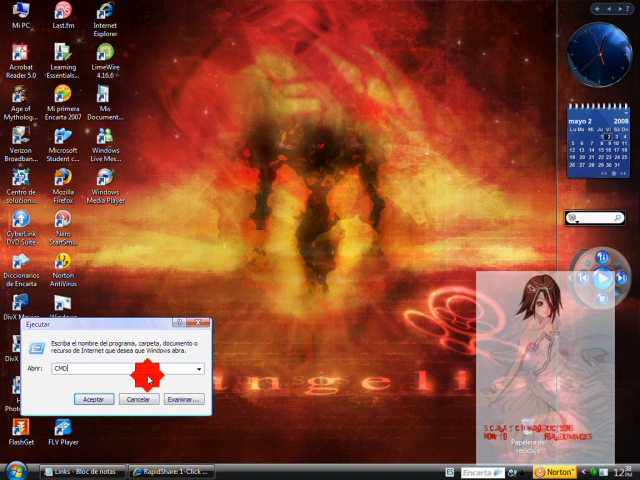
{"action": "left_click", "coordinate": [92, 399]}
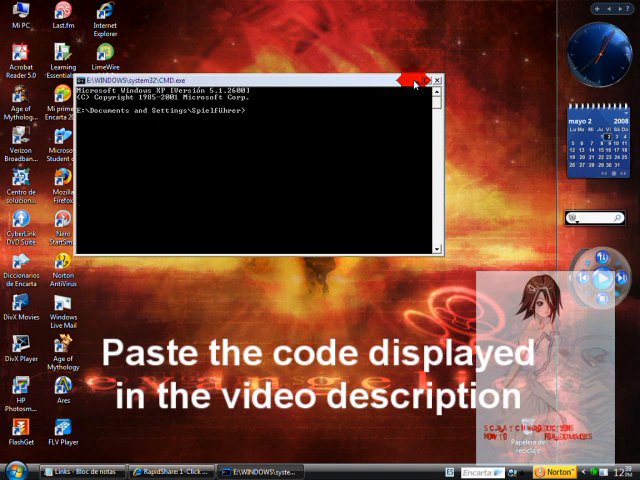
{"action": "mouse_move", "coordinate": [256, 140]}
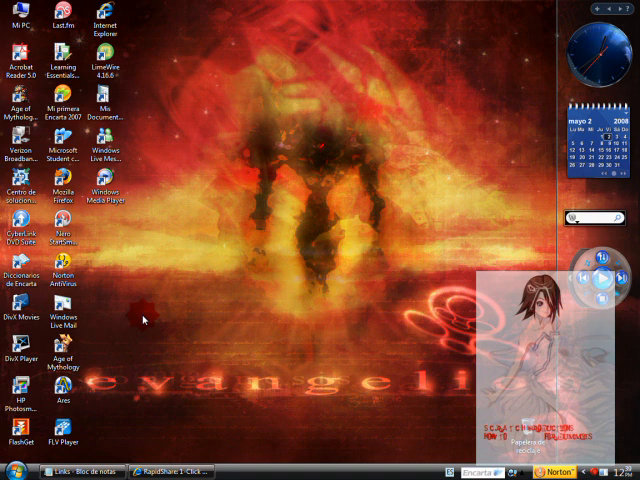
Launch Internet Explorer and scroll down Wikipedia's main page
{"action": "double_click", "coordinate": [16, 140]}
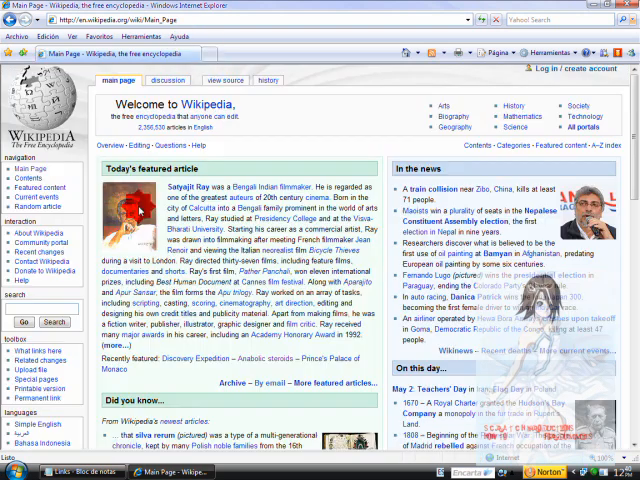
{"action": "scroll", "scroll_direction": "down", "scroll_amount": 3}
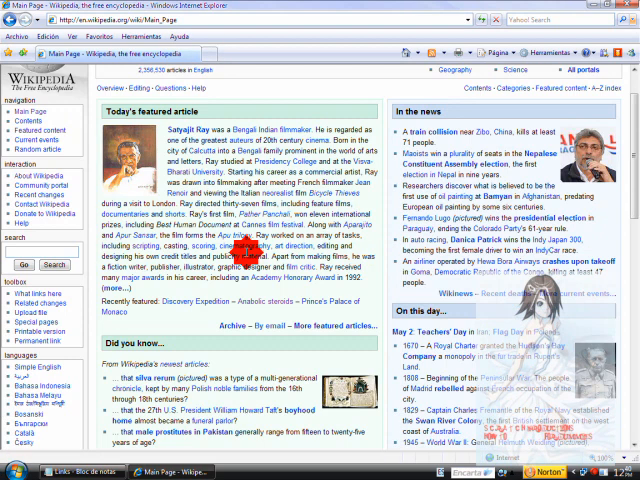
{"action": "scroll", "scroll_direction": "down", "scroll_amount": 3}
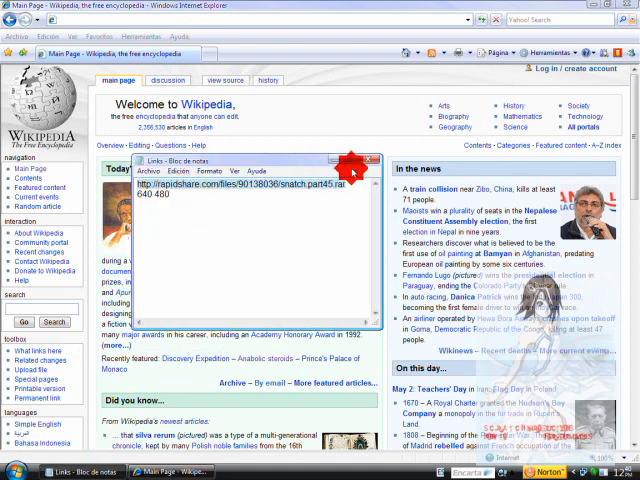
Minimize the links Notepad and pick Free download on the snatch.part45.rar RapidShare page
{"action": "left_click", "coordinate": [355, 161]}
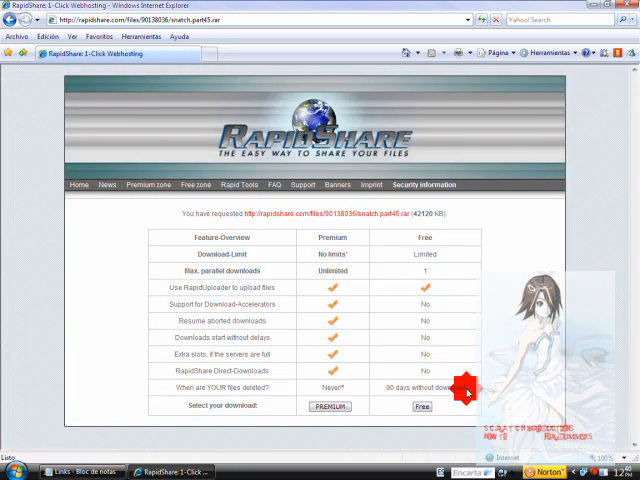
{"action": "left_click", "coordinate": [421, 406]}
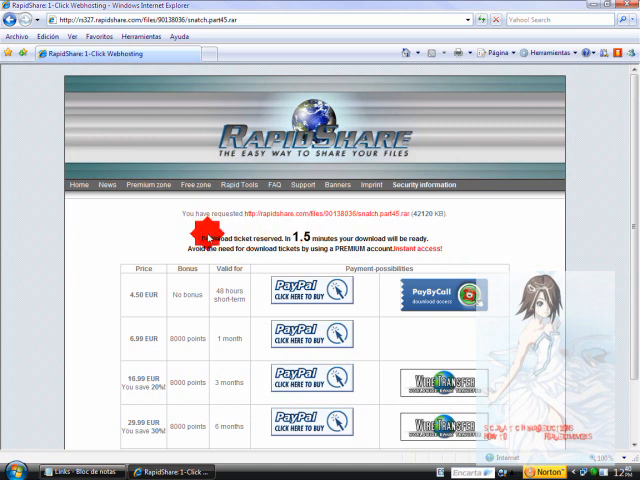
{"action": "mouse_move", "coordinate": [456, 257]}
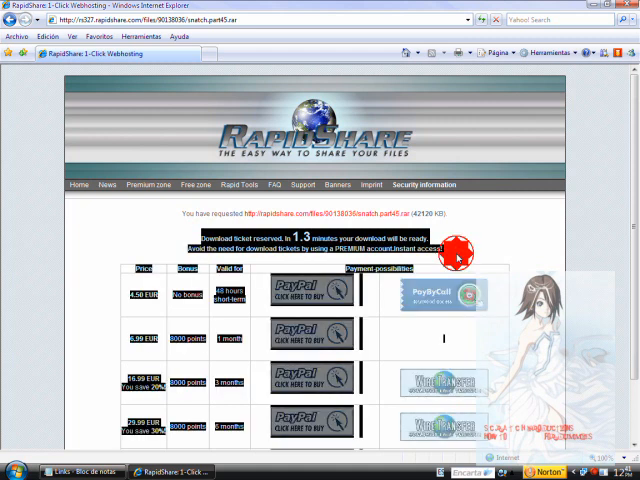
{"action": "scroll", "scroll_direction": "down", "scroll_amount": 3}
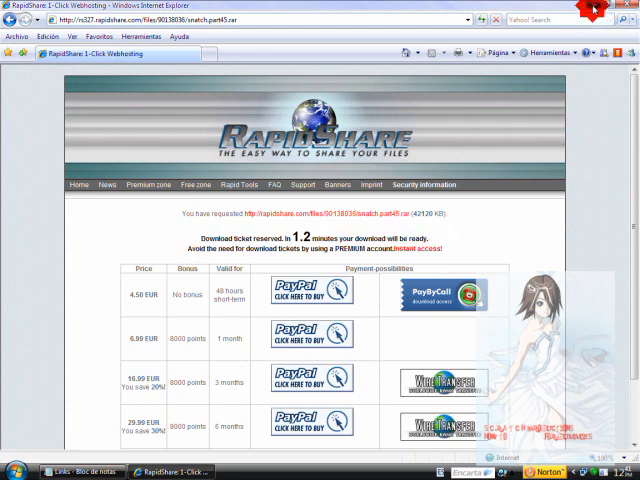
{"action": "mouse_move", "coordinate": [305, 216]}
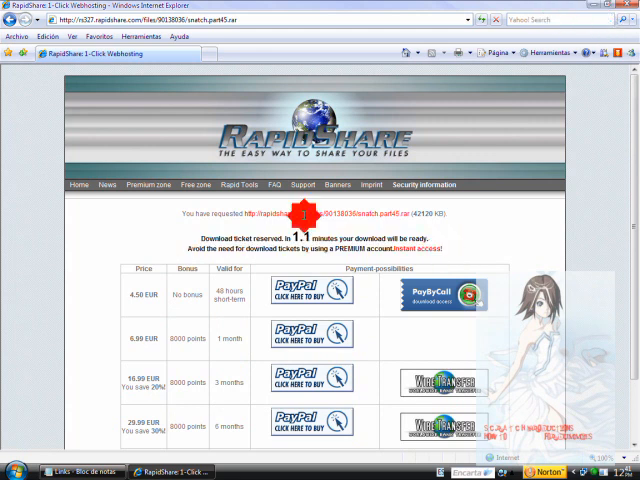